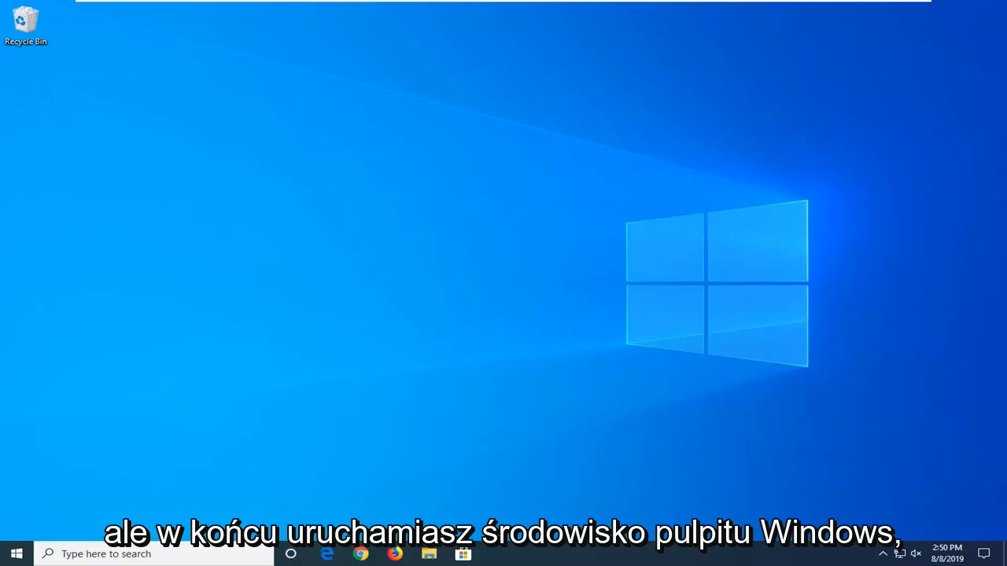
pyautogui.moveTo(430, 219)
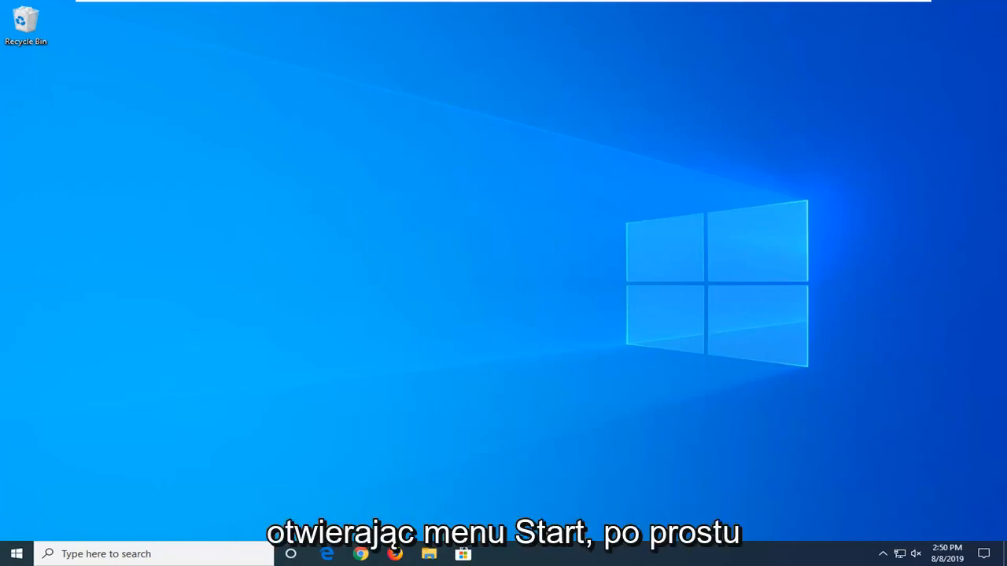
# Step: Search Start for cmd and run Command Prompt as administrator, approving the UAC prompt
pyautogui.click(16, 553)
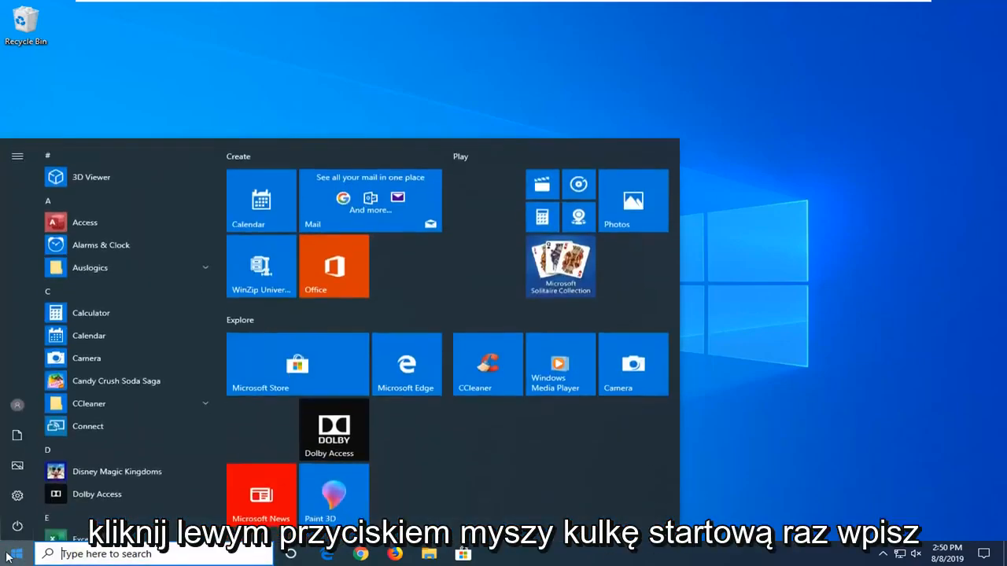
pyautogui.write('cmd')
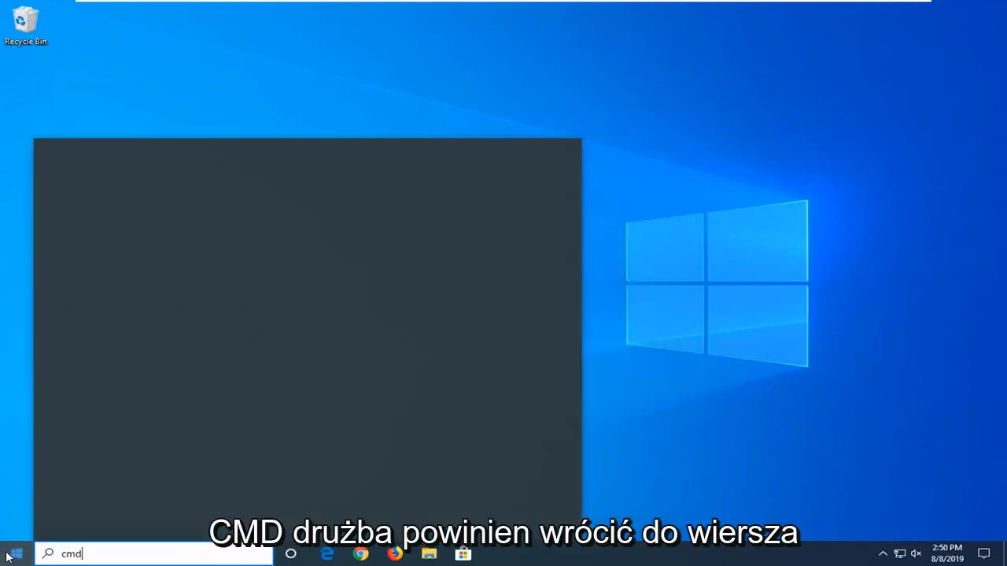
pyautogui.write('cmd')
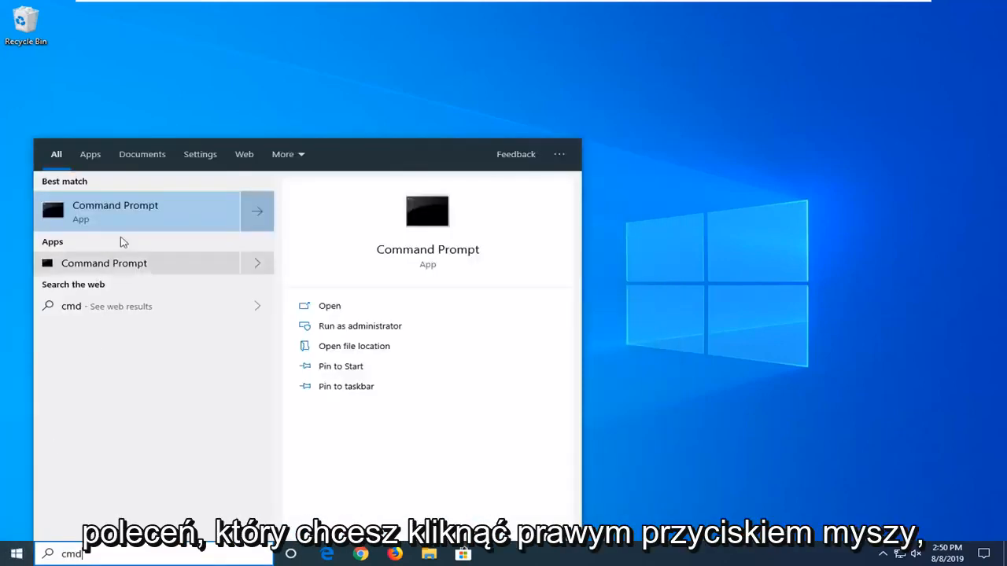
pyautogui.rightClick(115, 211)
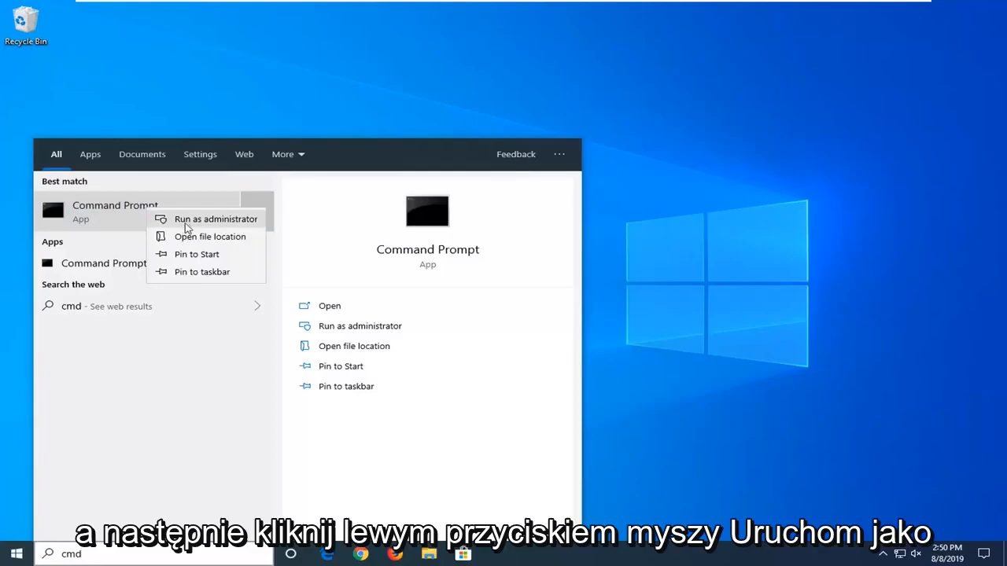
pyautogui.click(216, 219)
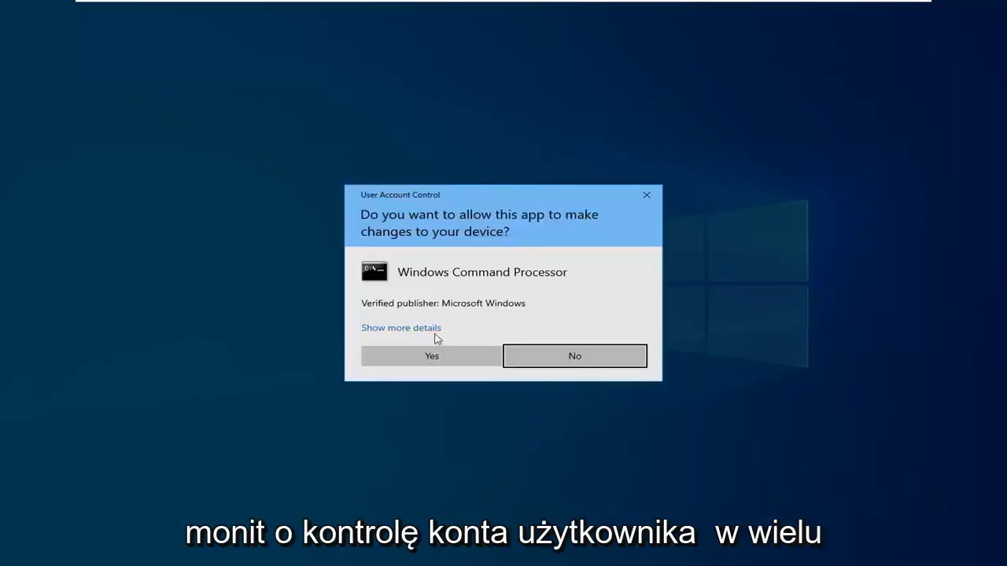
pyautogui.click(431, 355)
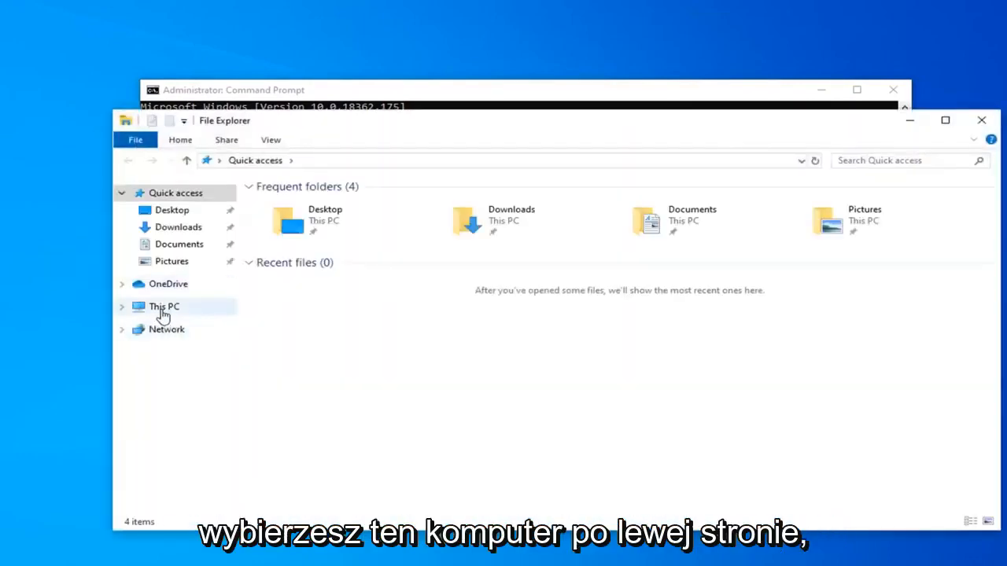
# Step: Select This PC in File Explorer to list the folders, Local Disk (C:) and DVD drive
pyautogui.click(164, 306)
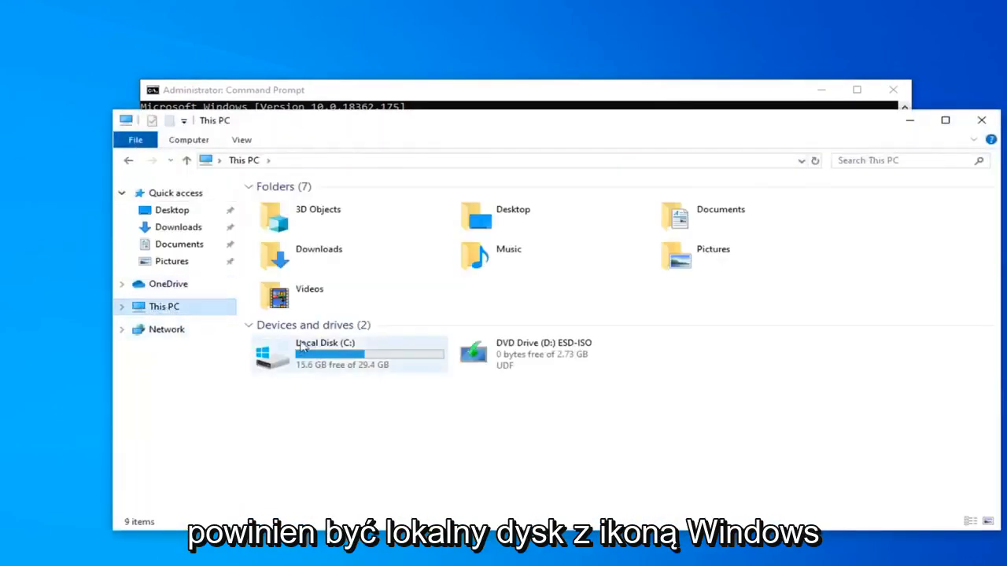
pyautogui.moveTo(277, 358)
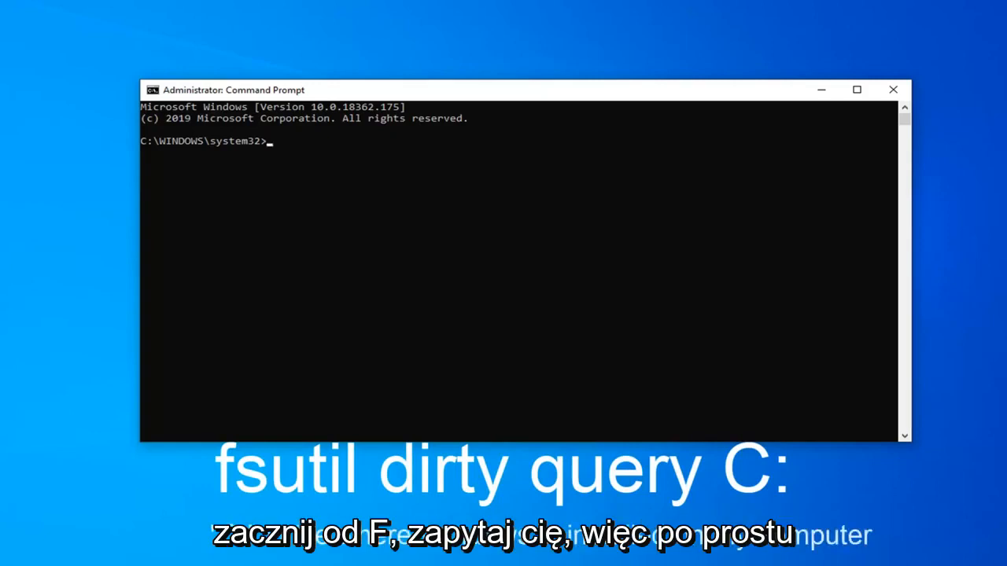
pyautogui.moveTo(293, 166)
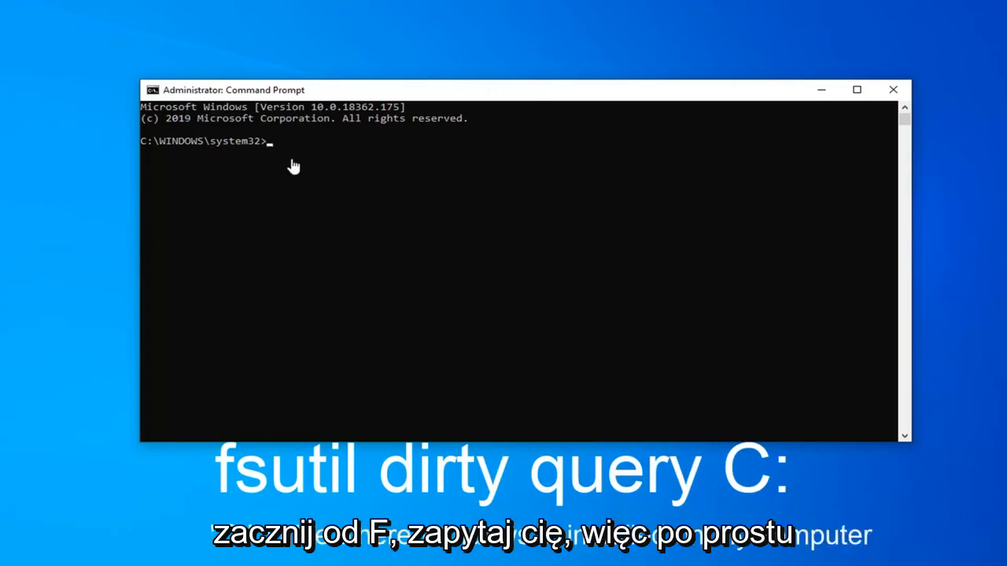
pyautogui.moveTo(485, 93)
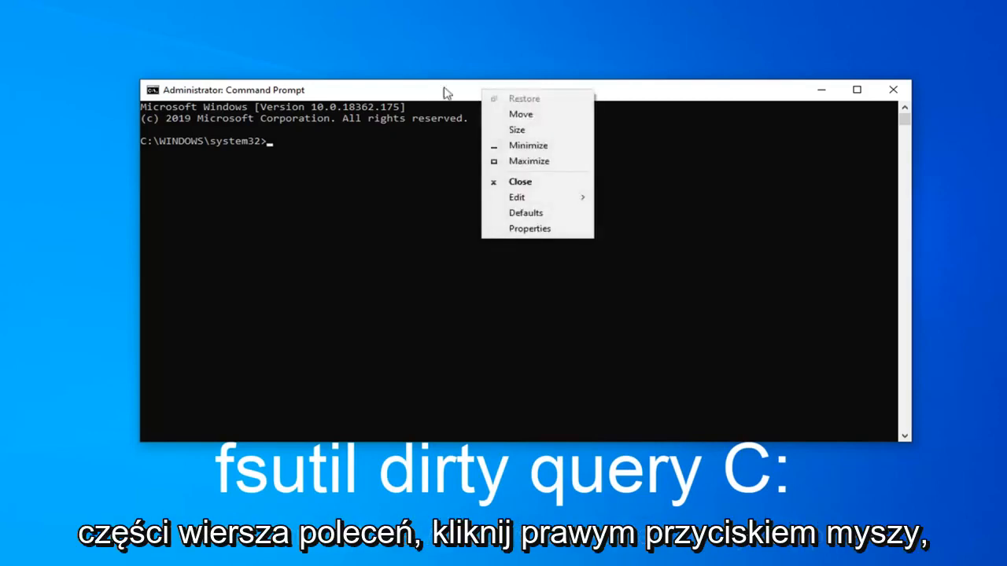
pyautogui.moveTo(517, 198)
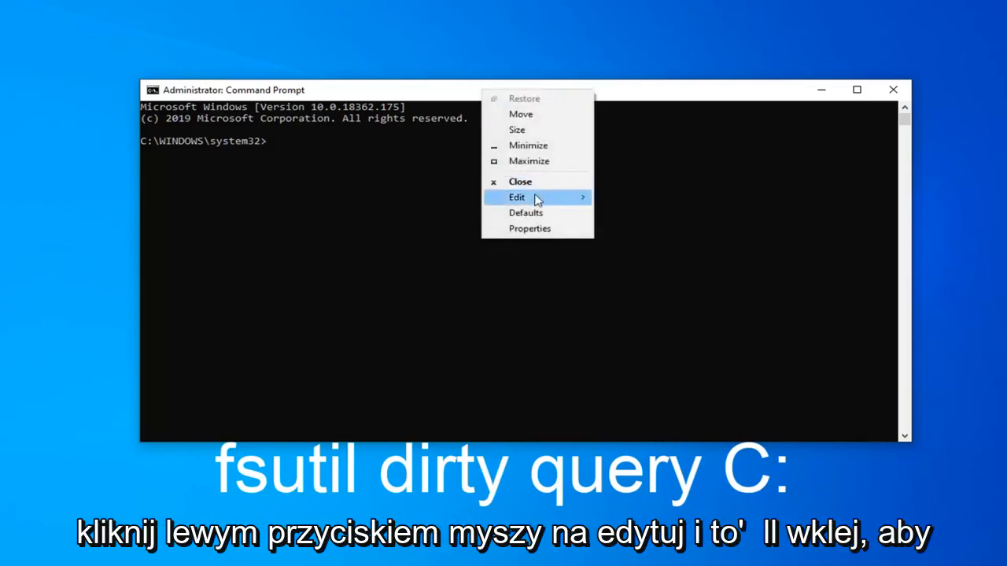
# Step: Paste the copied 'fsutil dirty query C:' command into the administrator Command Prompt
pyautogui.click(517, 198)
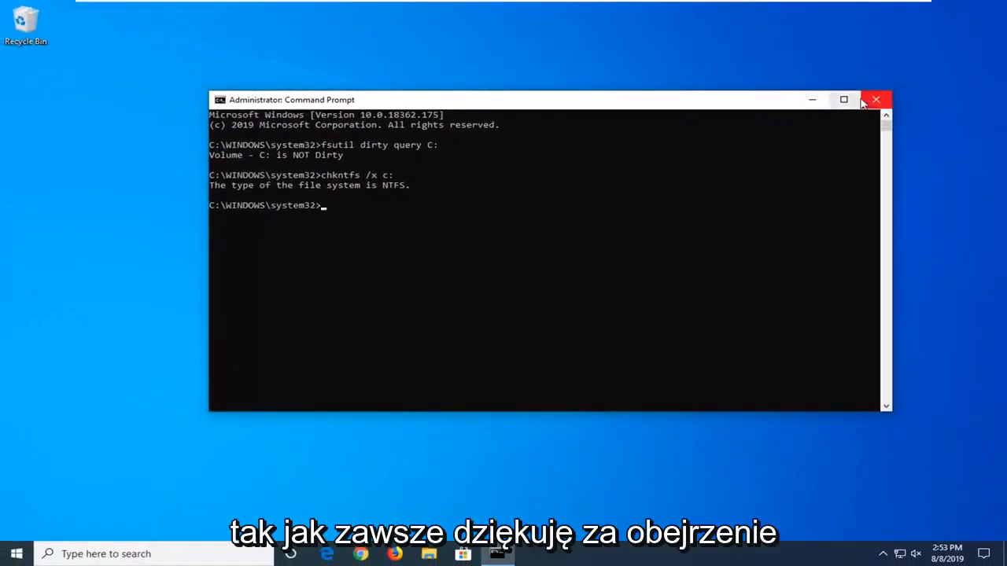
# Step: Close the Command Prompt after reviewing the NOT Dirty and chkntfs /x c: results
pyautogui.click(875, 99)
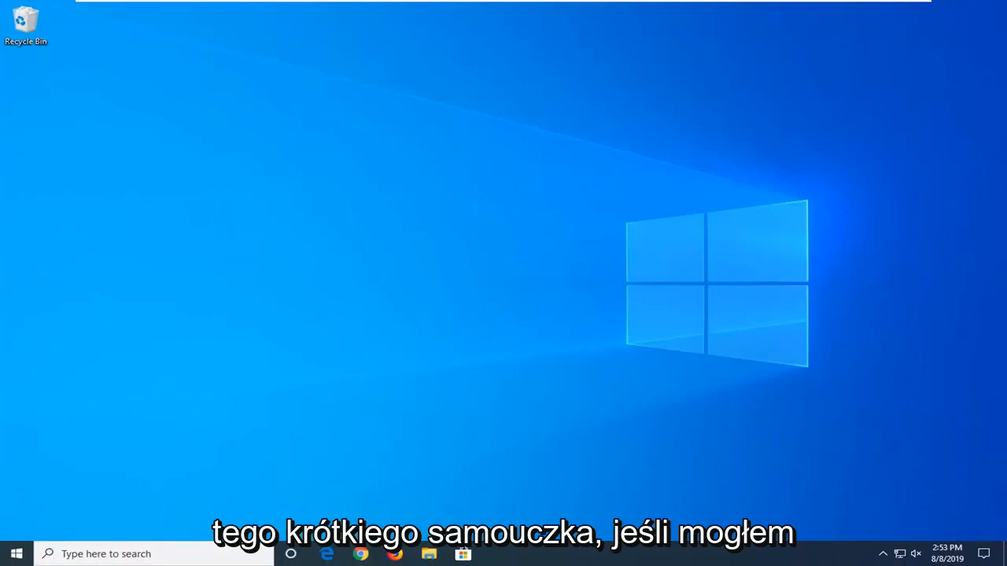